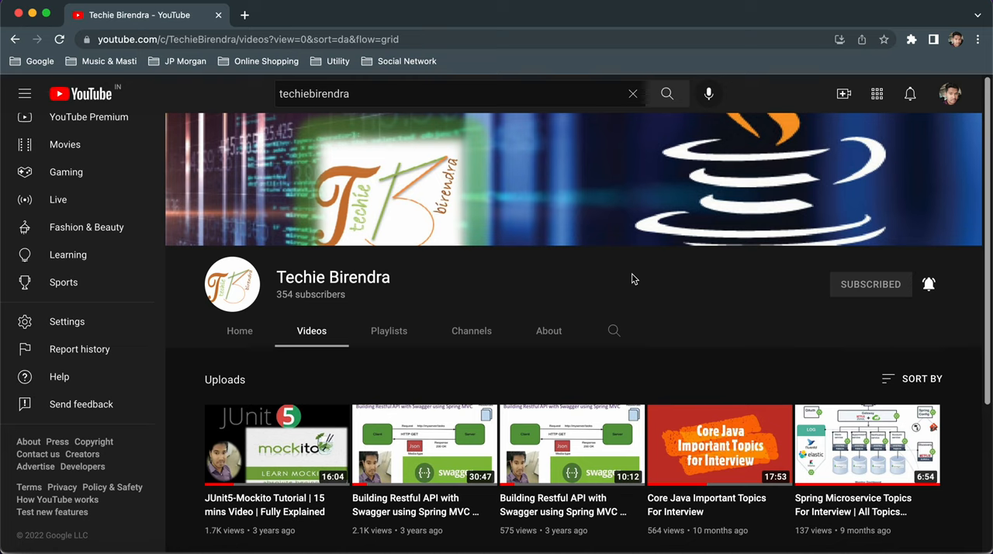
pyautogui.moveTo(783, 301)
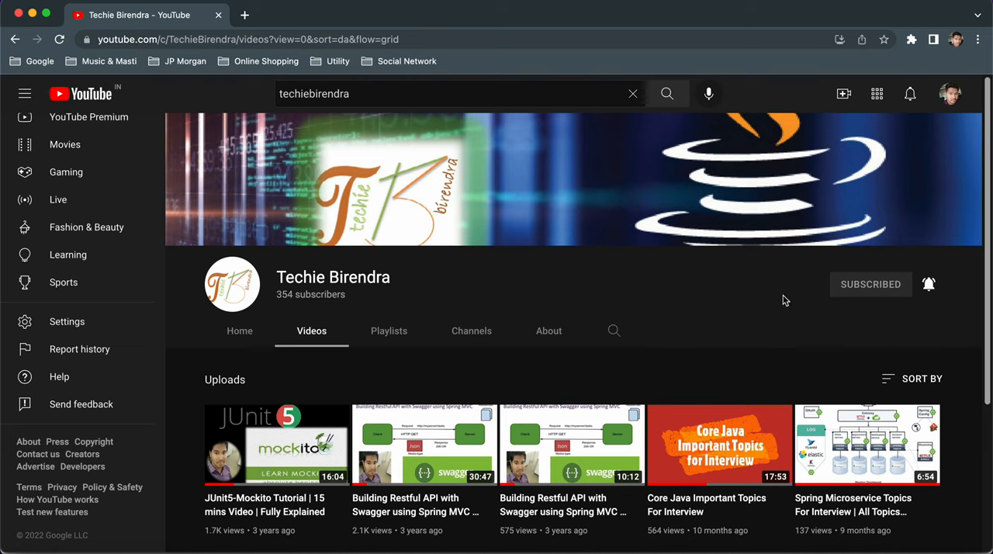
pyautogui.moveTo(738, 263)
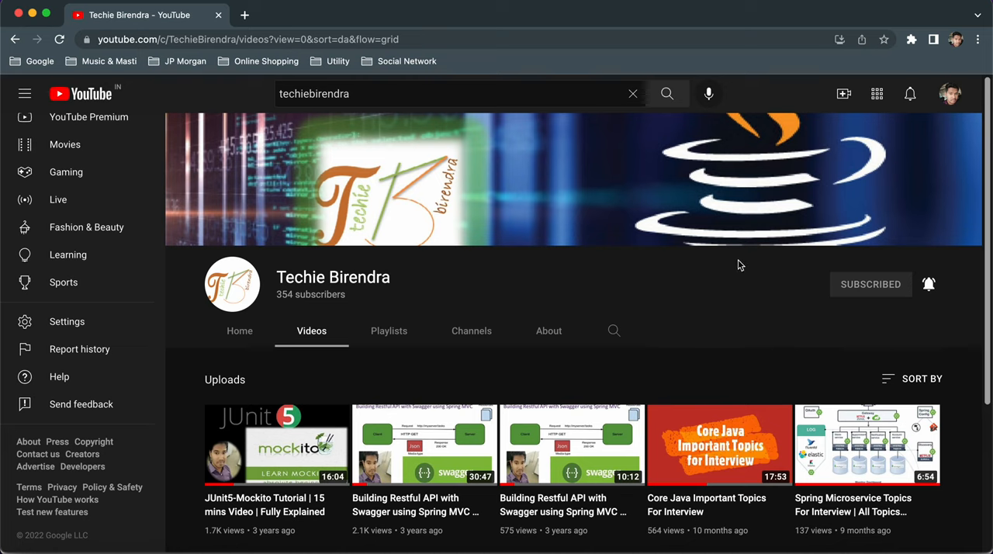
pyautogui.moveTo(827, 314)
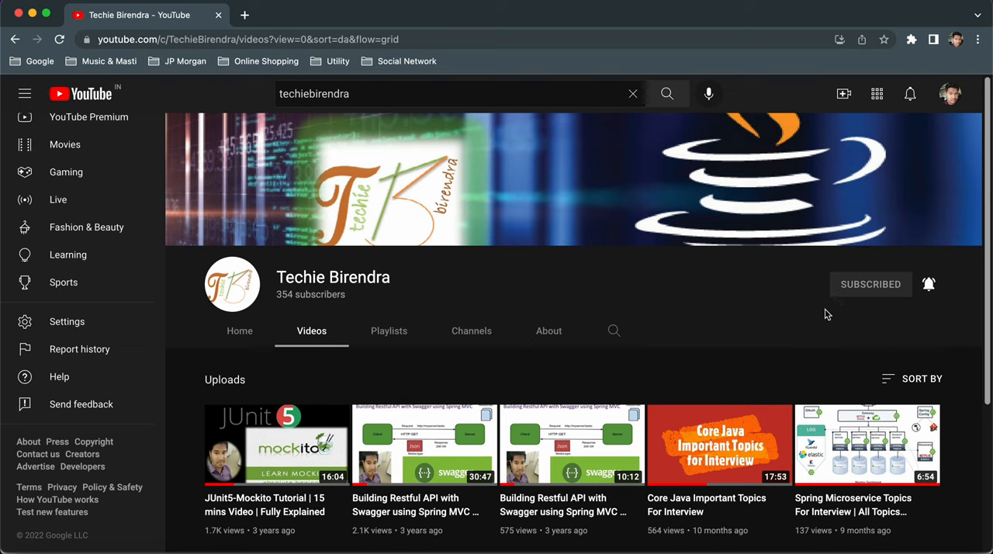
pyautogui.moveTo(686, 291)
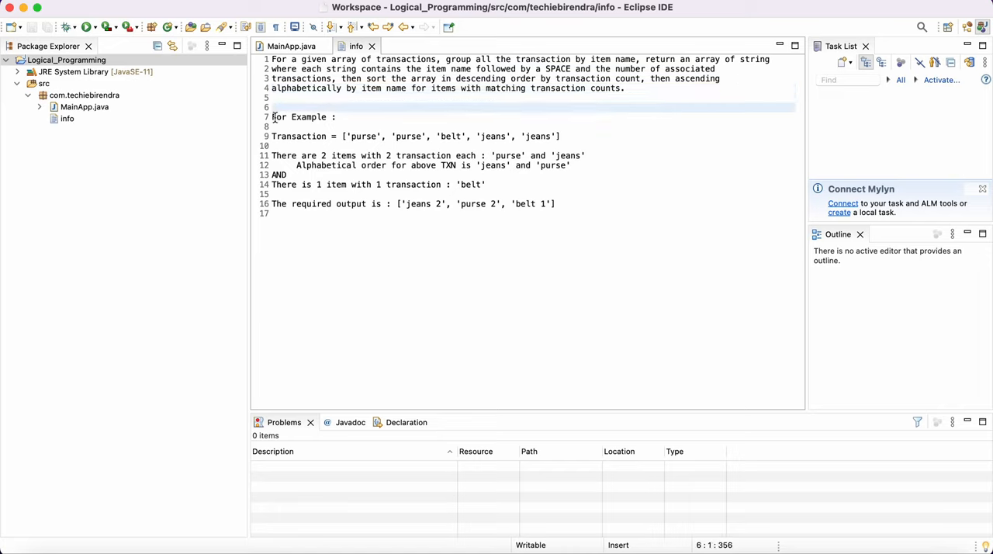
# Step: Highlight the word 'Transaction' in the example input line of the problem statement
pyautogui.click(509, 214)
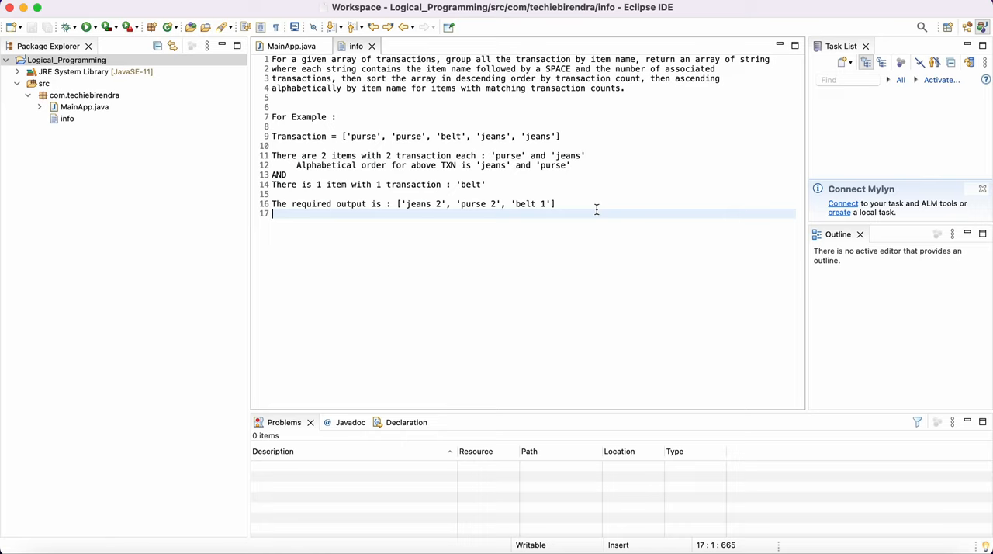
pyautogui.moveTo(381, 203)
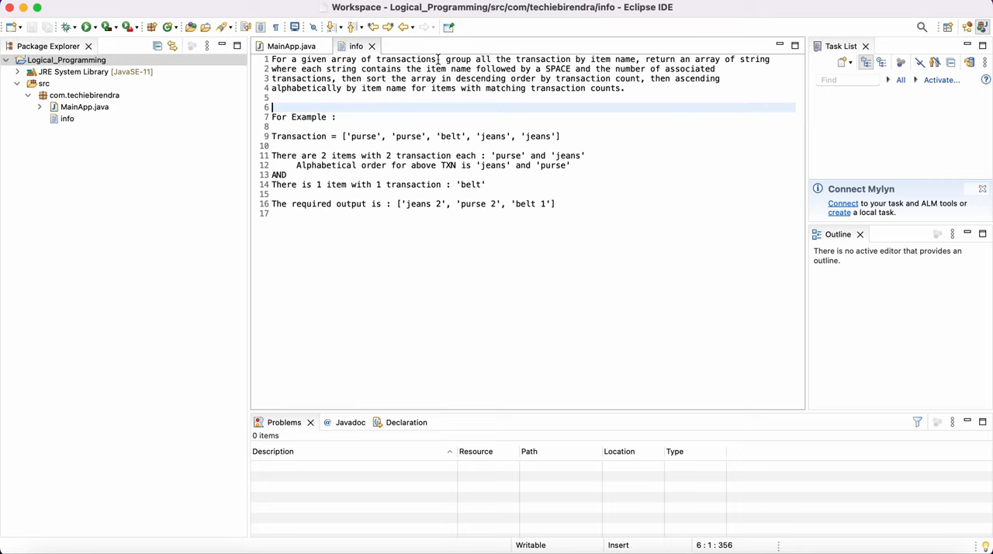
pyautogui.moveTo(582, 59)
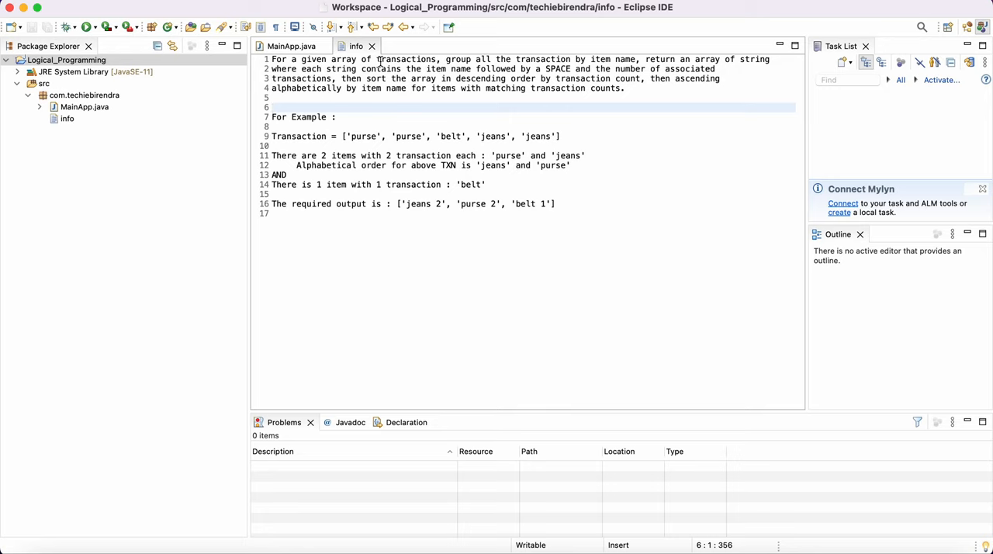
pyautogui.doubleClick(297, 137)
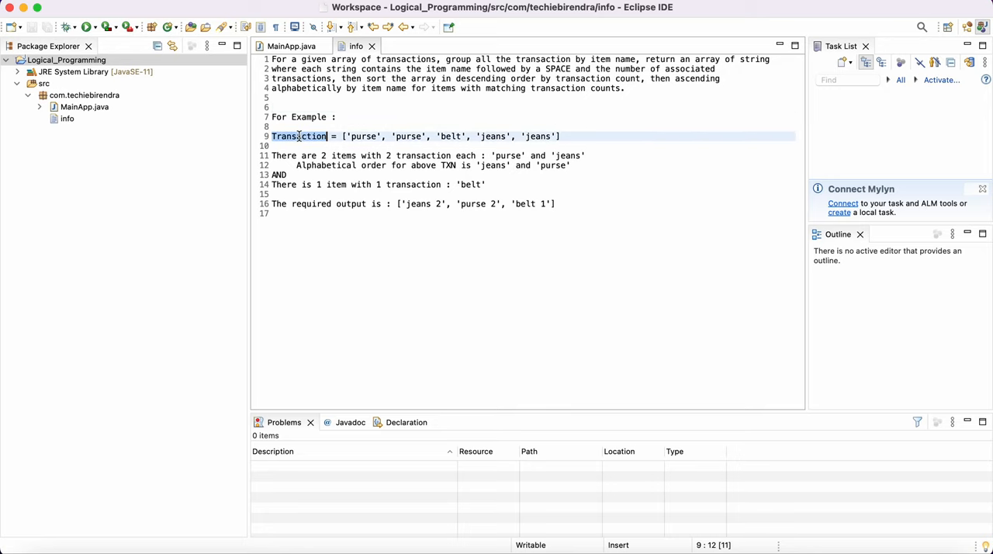
pyautogui.click(332, 136)
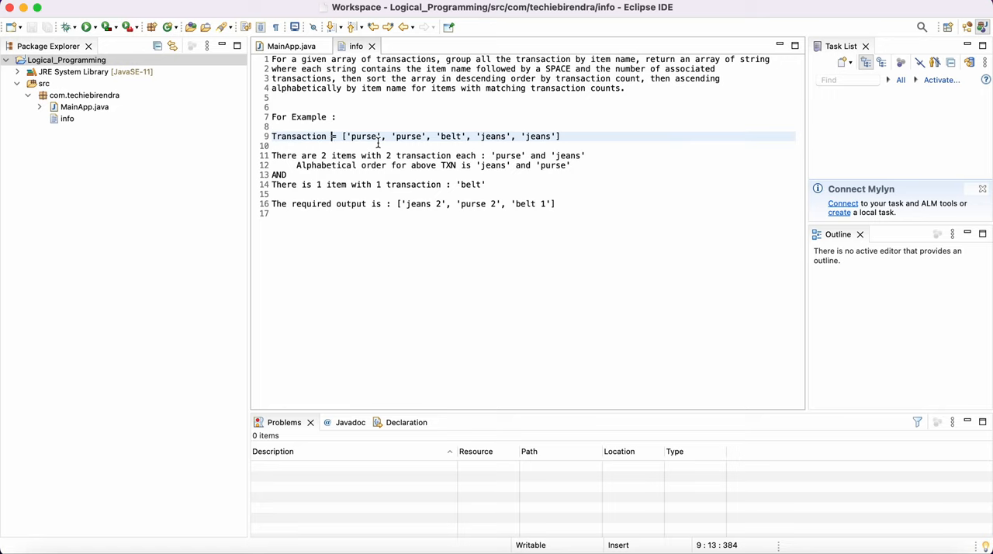
pyautogui.doubleClick(298, 137)
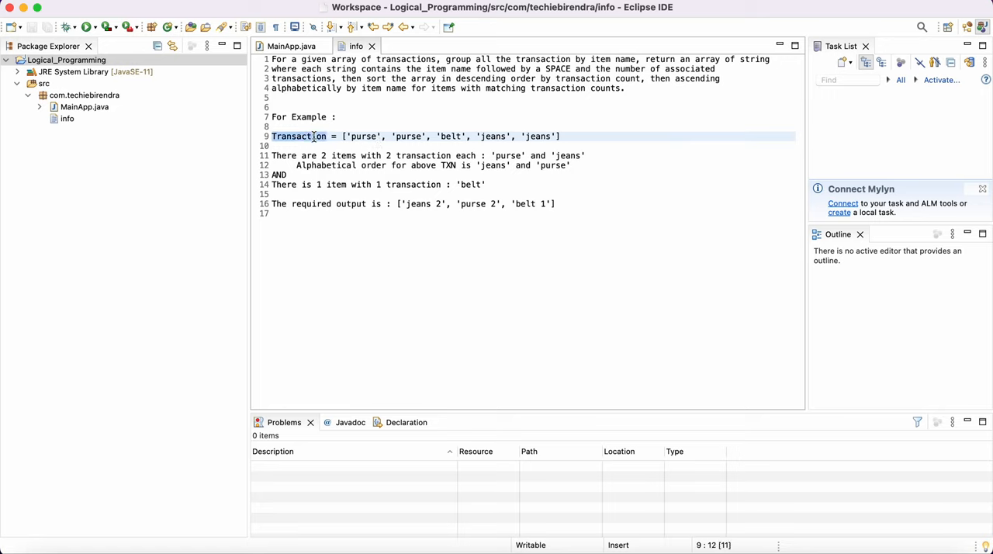
pyautogui.click(363, 137)
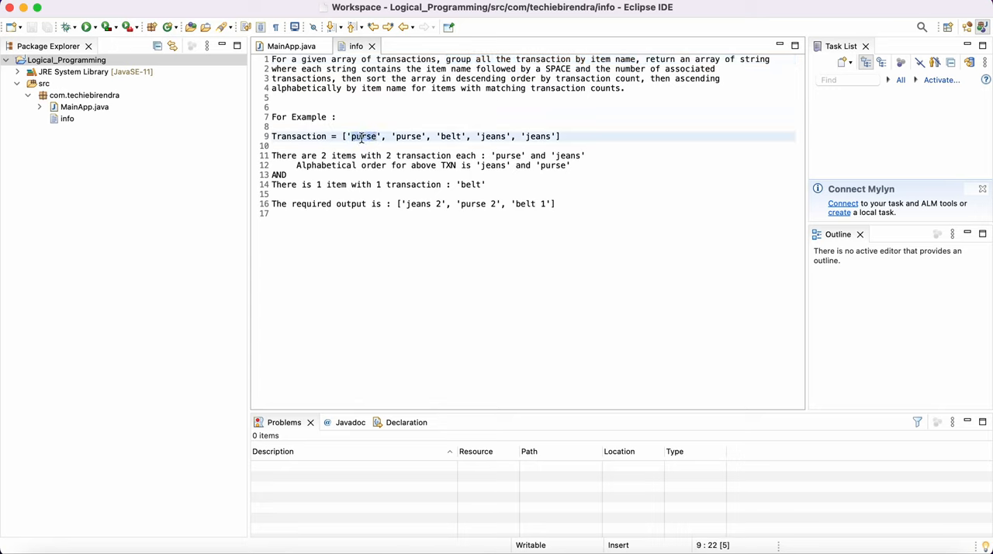
# Step: Highlight the purse items one by one in the example input
pyautogui.doubleClick(363, 136)
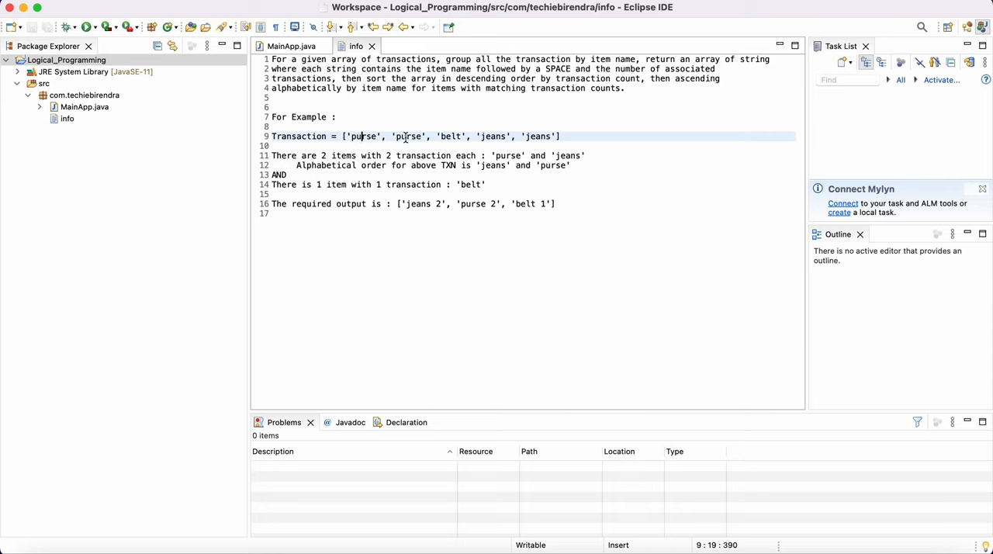
pyautogui.doubleClick(363, 136)
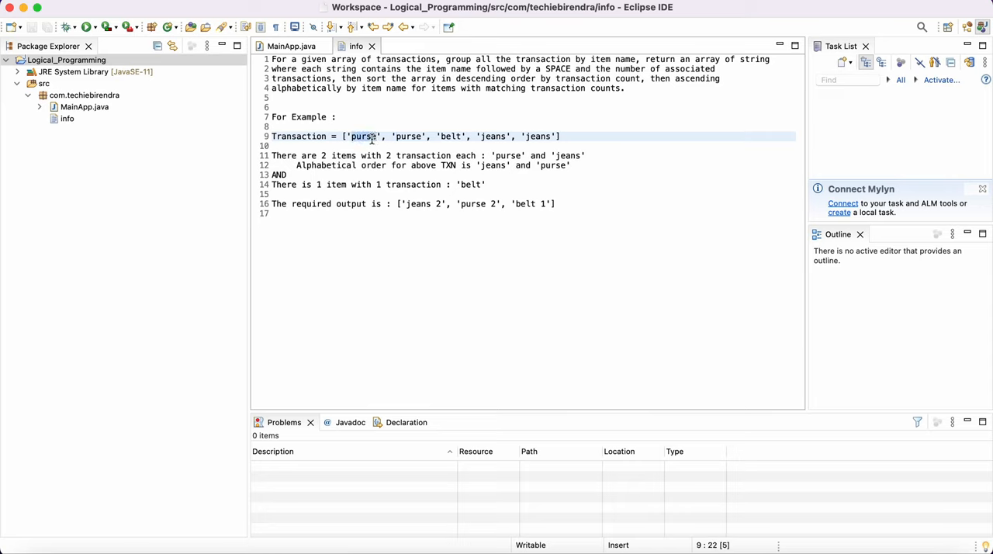
pyautogui.click(406, 136)
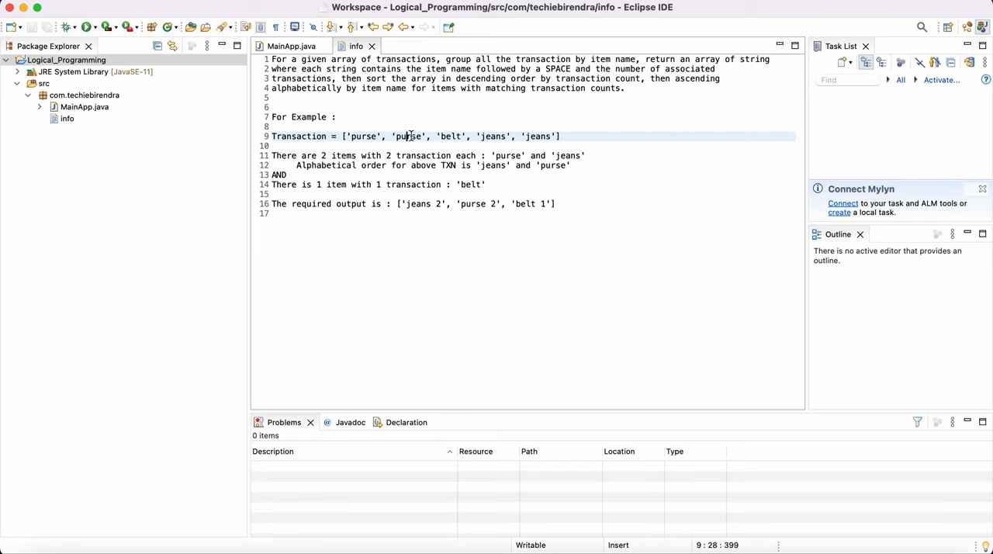
pyautogui.doubleClick(363, 137)
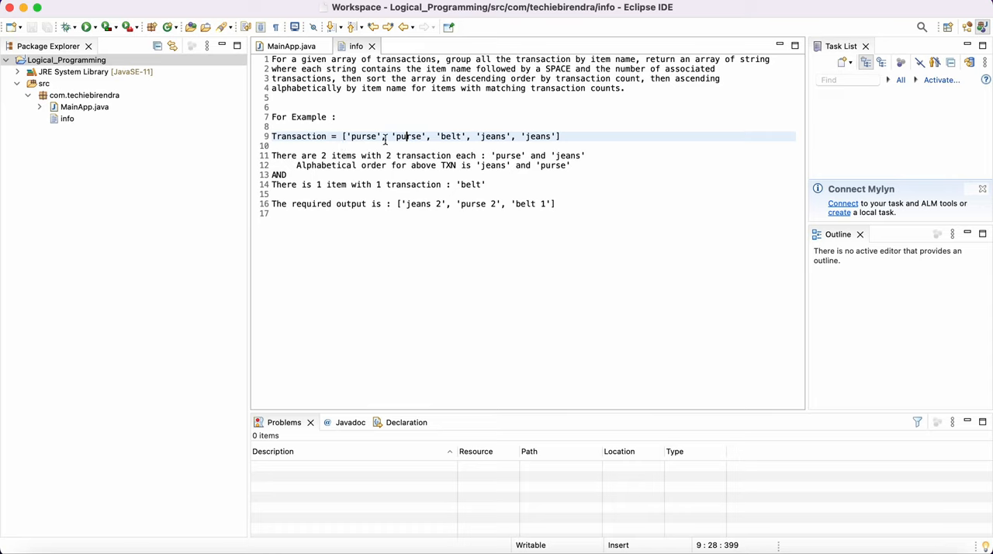
pyautogui.doubleClick(363, 137)
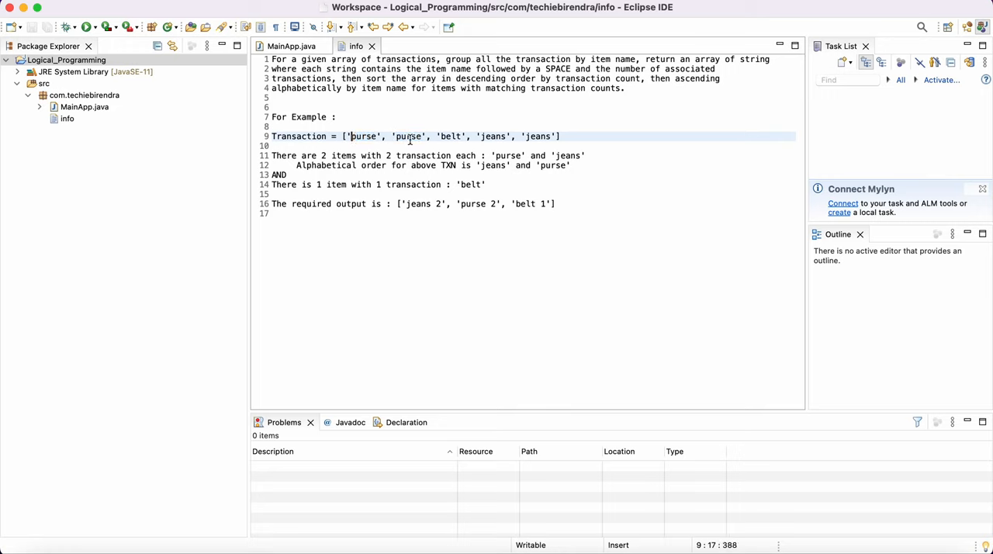
pyautogui.moveTo(466, 98)
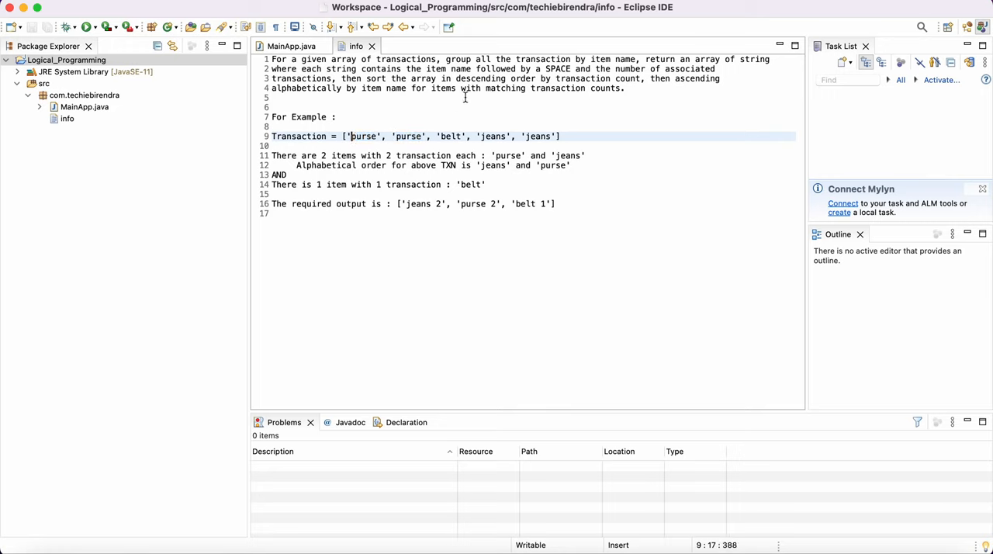
pyautogui.doubleClick(557, 68)
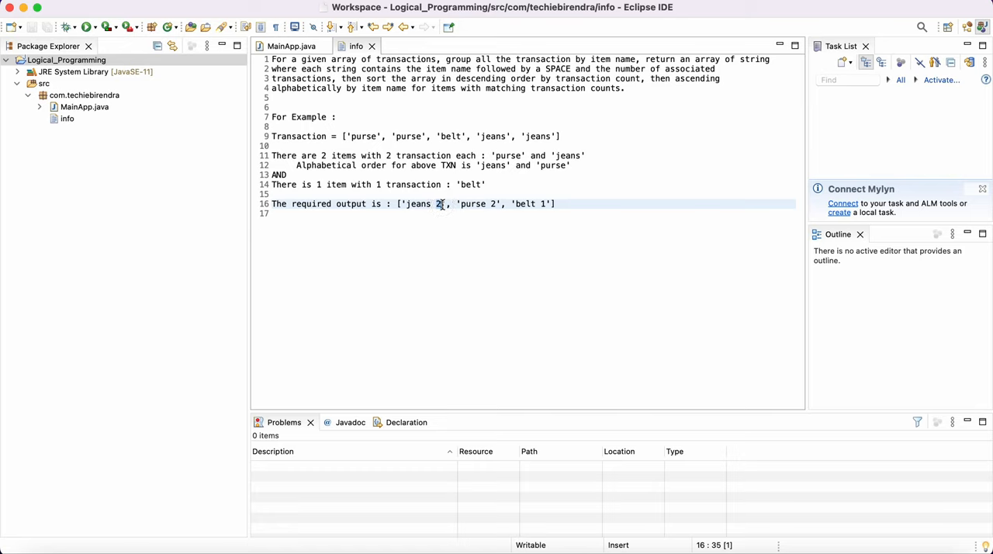
# Step: Highlight 'belt' in the required output line, then switch to the MainApp.java editor
pyautogui.doubleClick(474, 203)
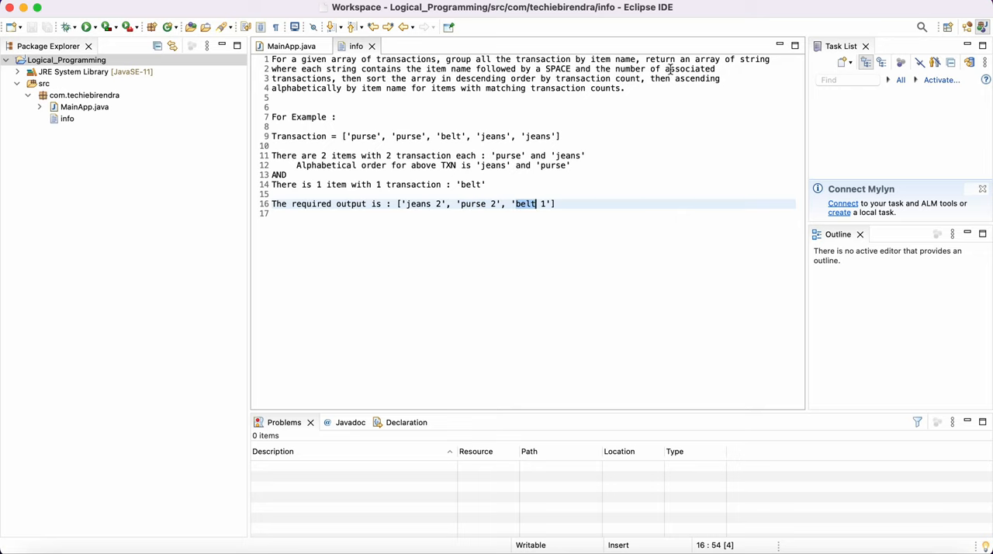
pyautogui.click(621, 68)
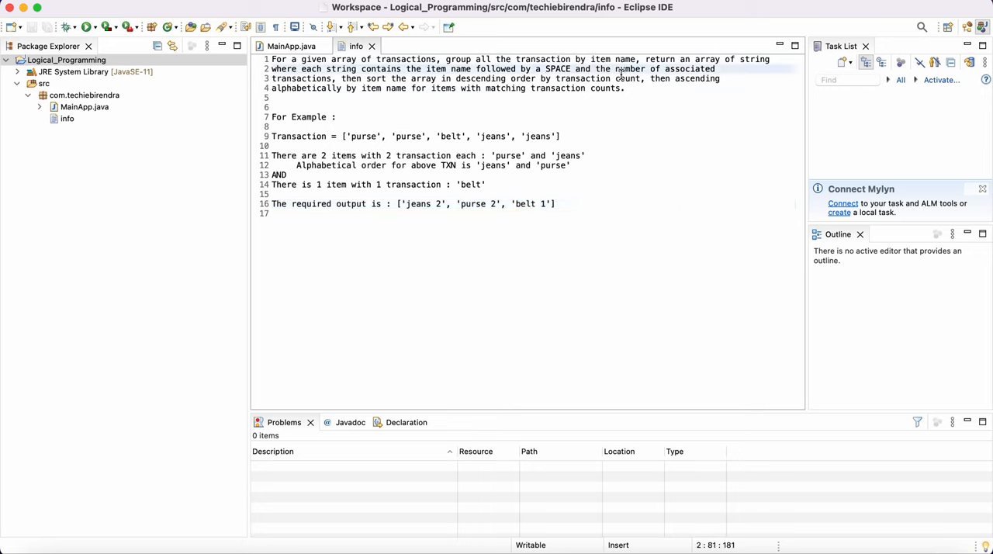
pyautogui.moveTo(620, 75)
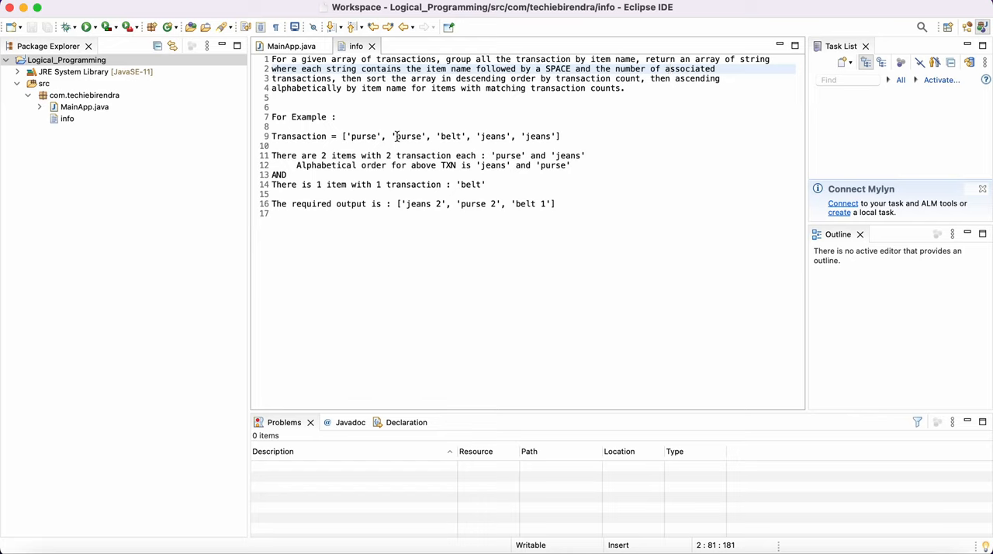
pyautogui.moveTo(422, 138)
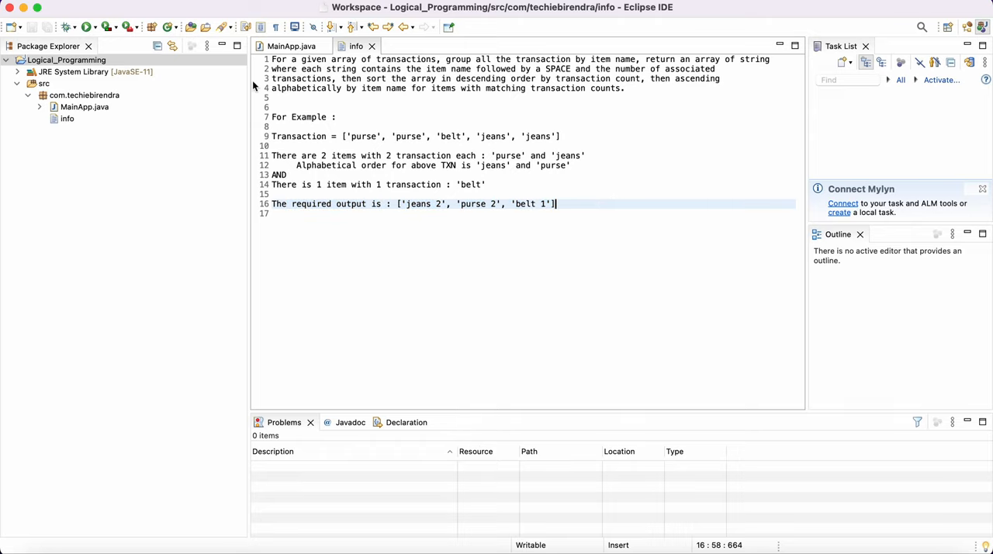
pyautogui.click(291, 47)
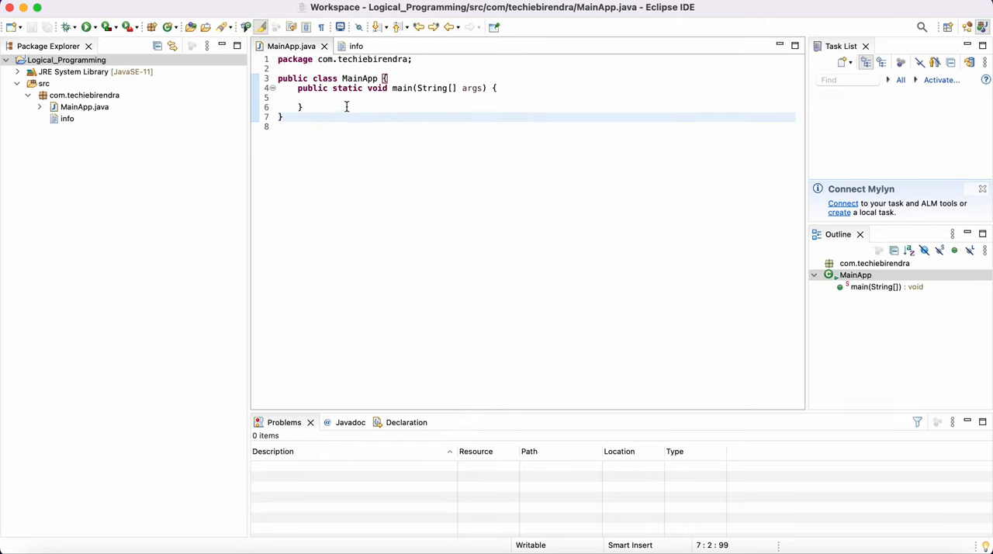